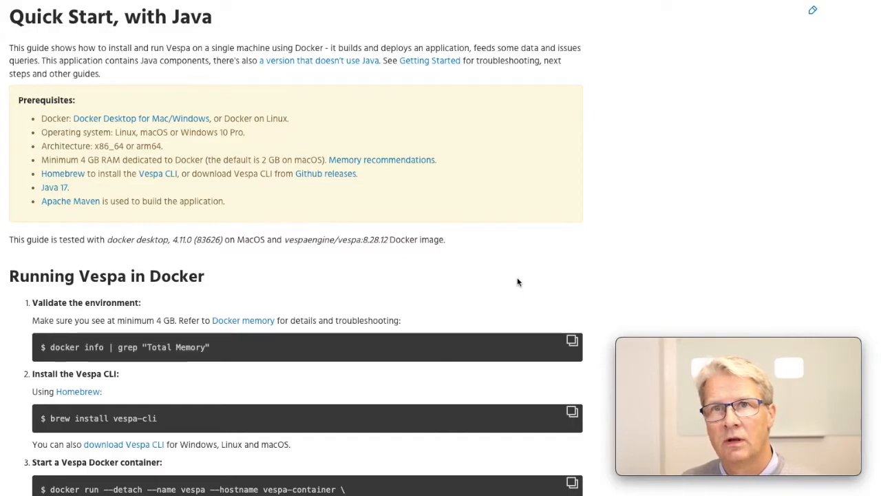
# Step: Bring MetalSearcher.java into the editor after scrolling through the current file
pyautogui.scroll(-3)
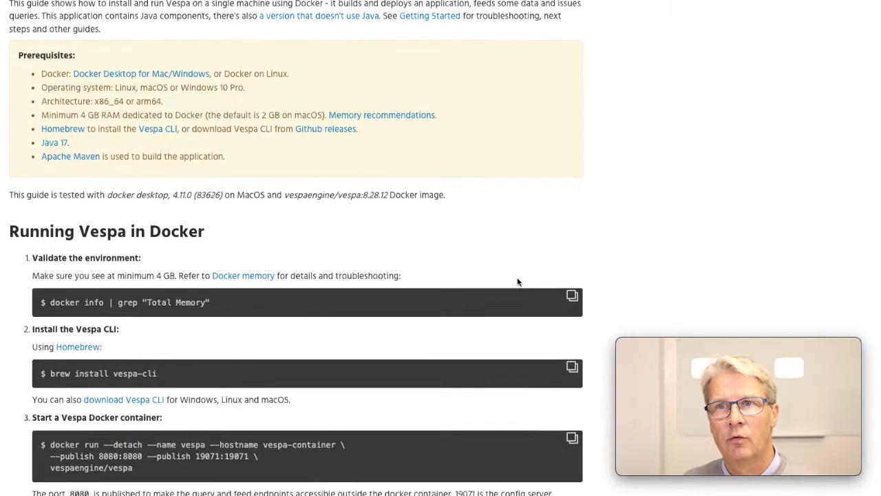
pyautogui.scroll(-3)
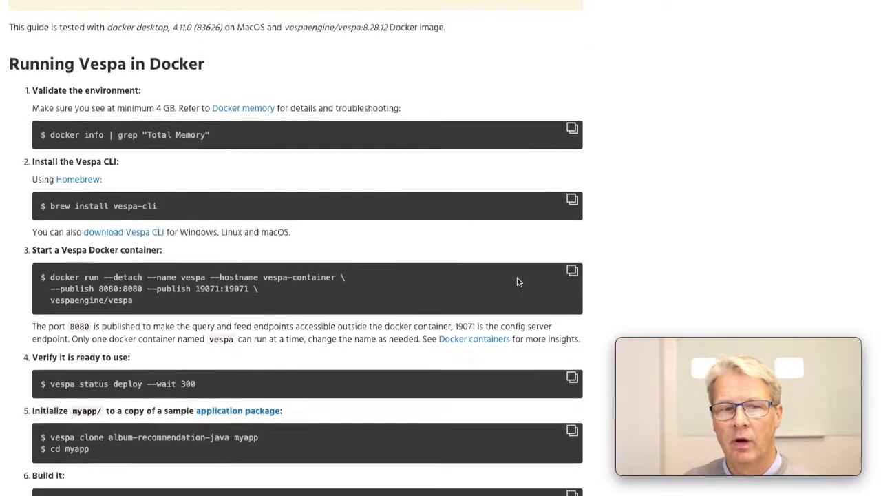
pyautogui.scroll(-3)
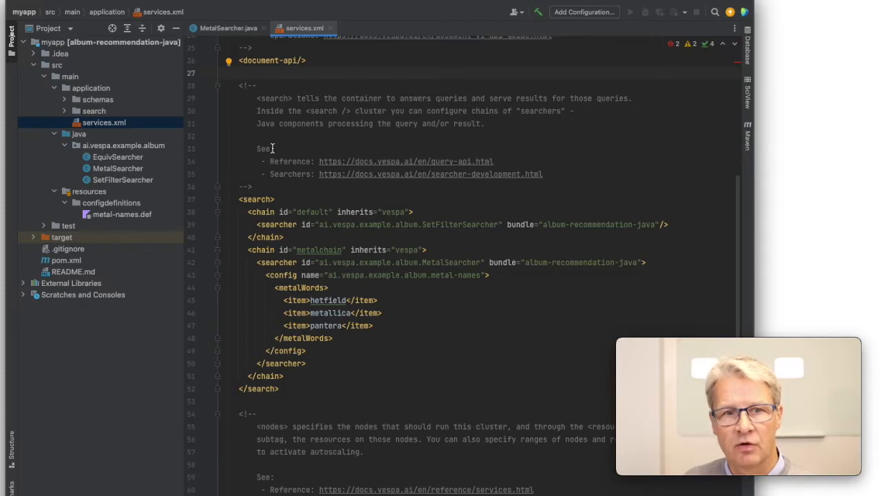
pyautogui.click(228, 27)
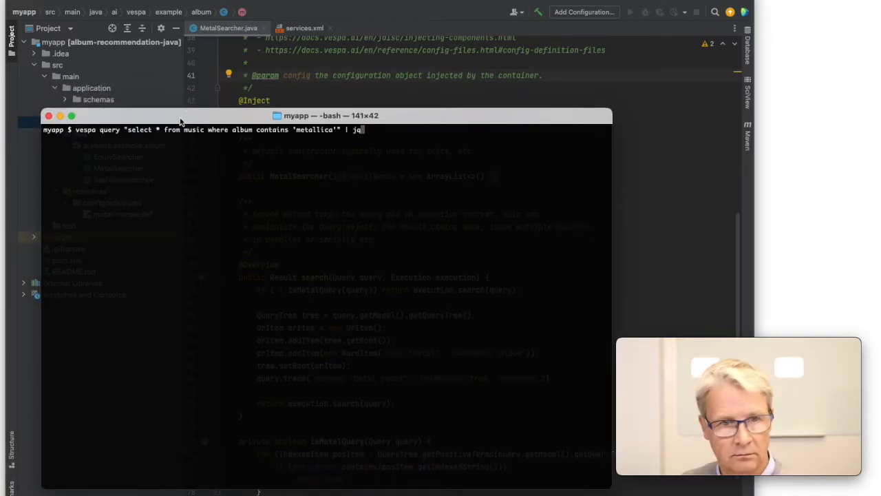
# Step: Run the metallica album query, then rerun it with tracelevel=4 and read the searcher trace
pyautogui.press('Return')
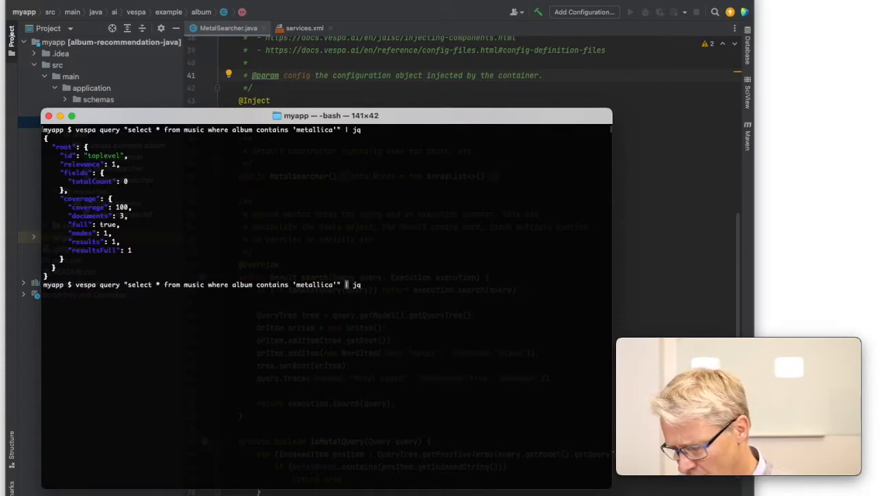
pyautogui.write('trace')
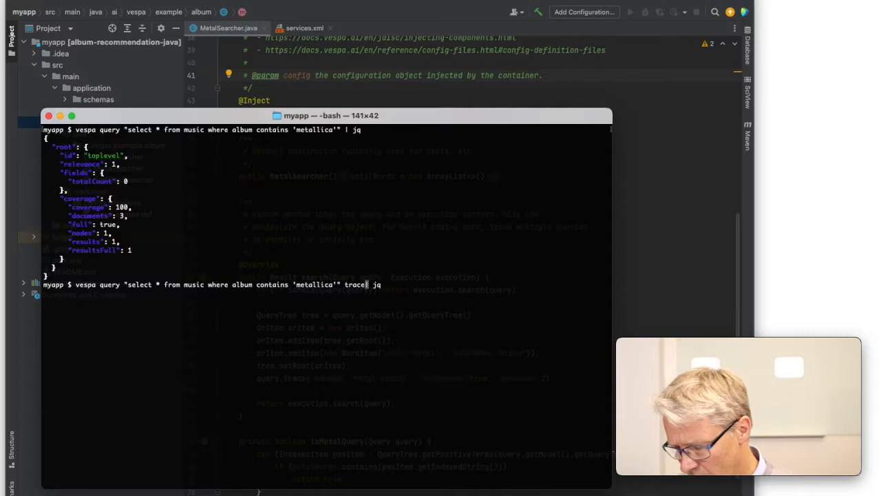
pyautogui.write('level')
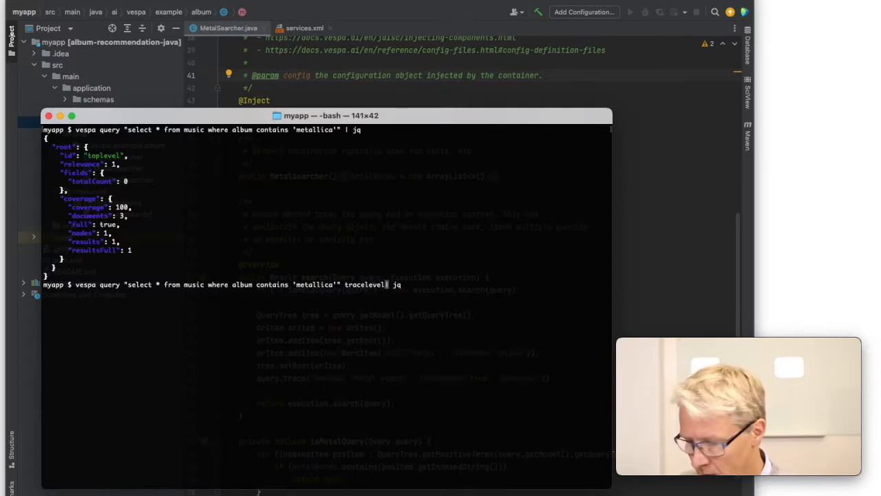
pyautogui.press('Return')
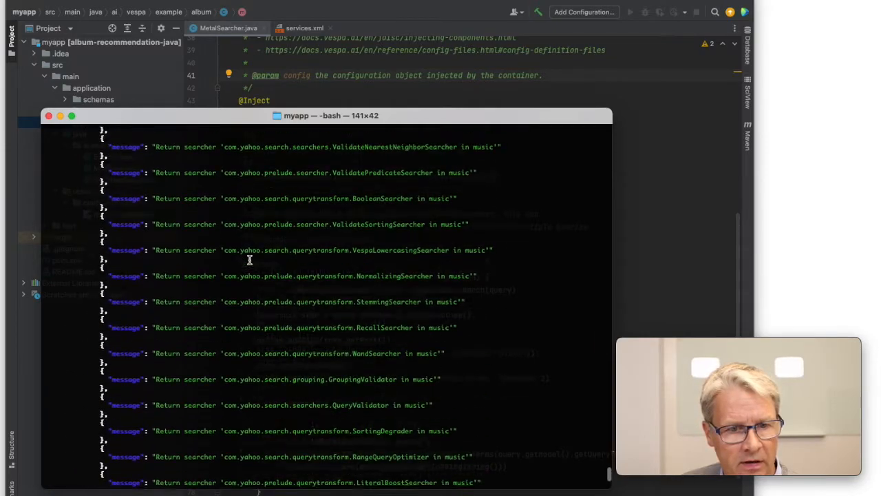
pyautogui.scroll(-3)
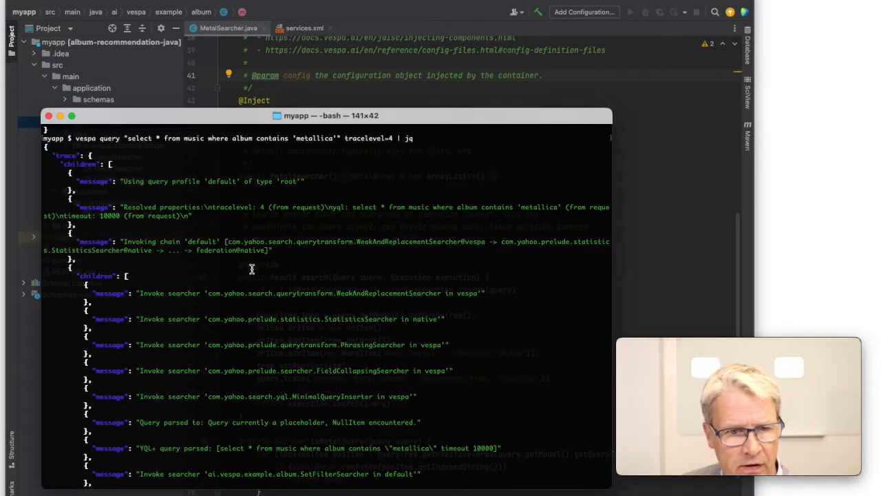
pyautogui.scroll(-3)
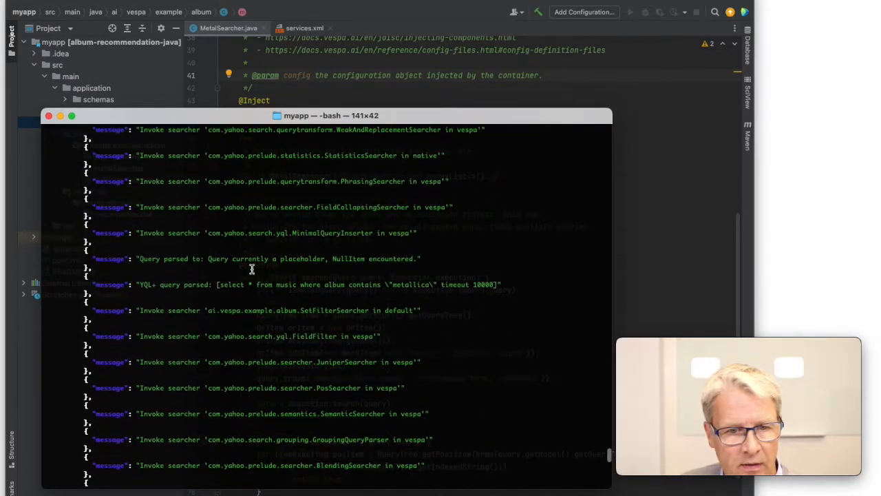
pyautogui.scroll(-3)
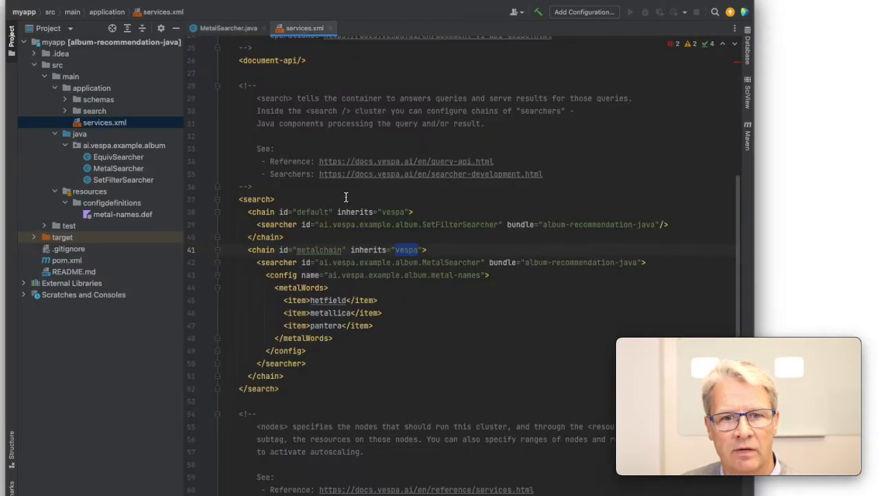
pyautogui.moveTo(318, 250)
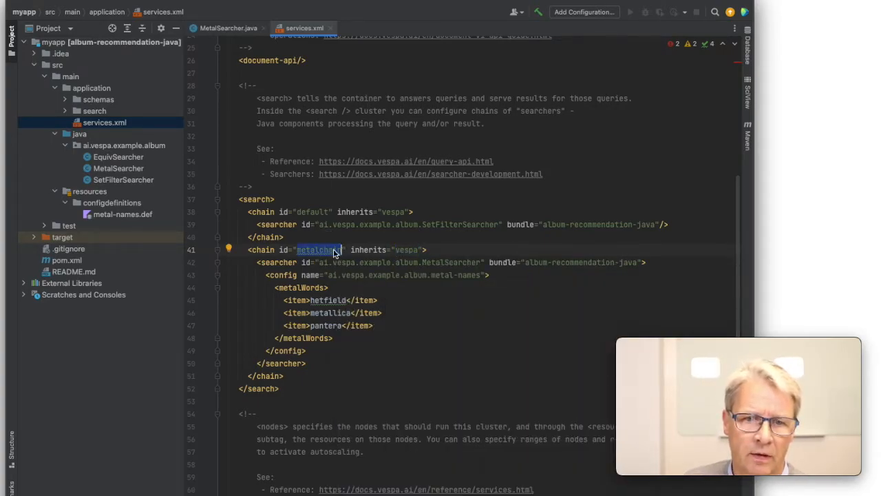
pyautogui.click(411, 249)
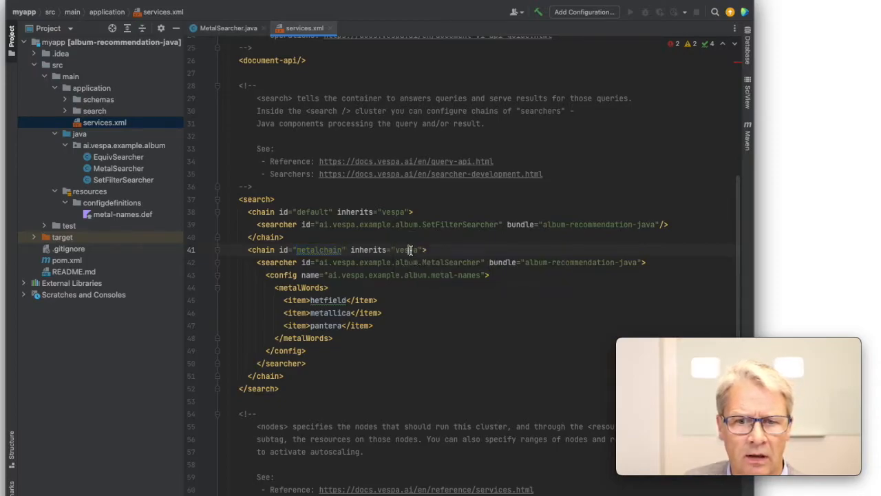
pyautogui.doubleClick(404, 249)
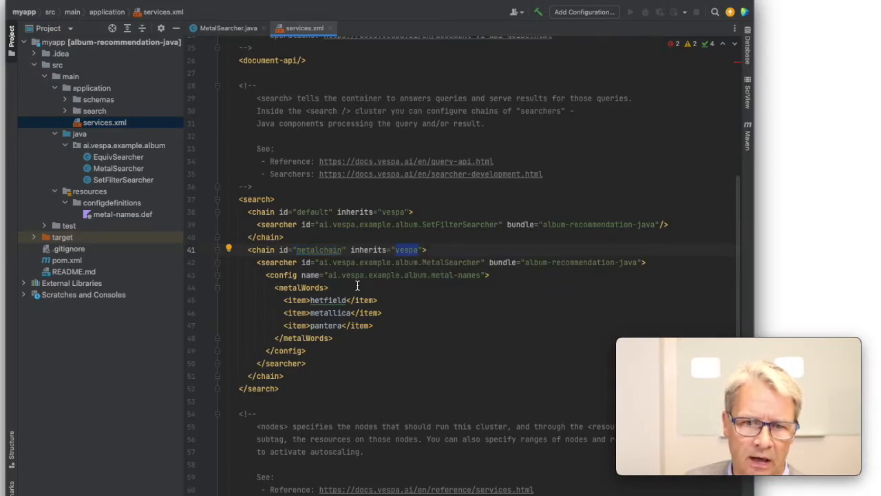
pyautogui.moveTo(433, 325)
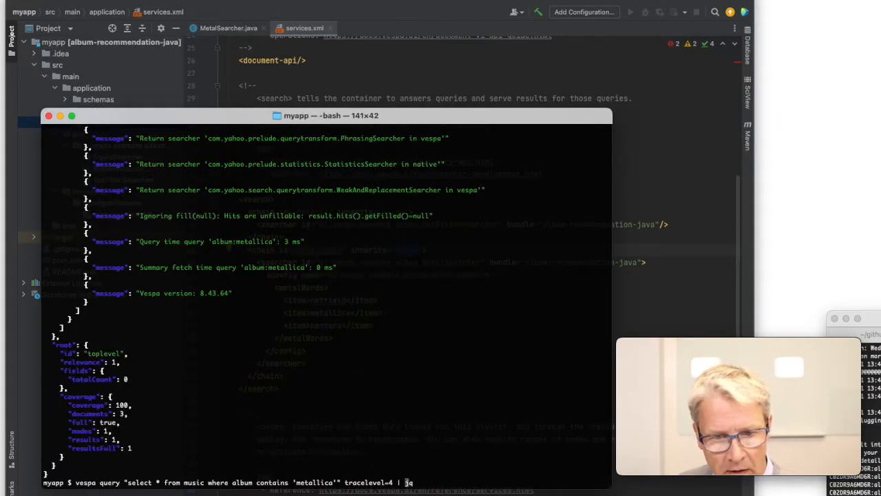
# Step: Rerun the traced query with searchChain=metalchain and read the MetalSearcher trace entries
pyautogui.write('searchChain=')
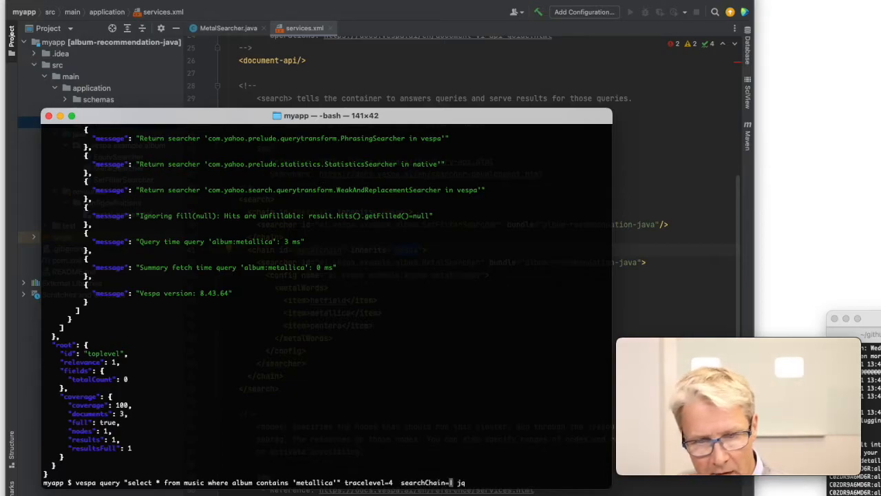
pyautogui.write('metal')
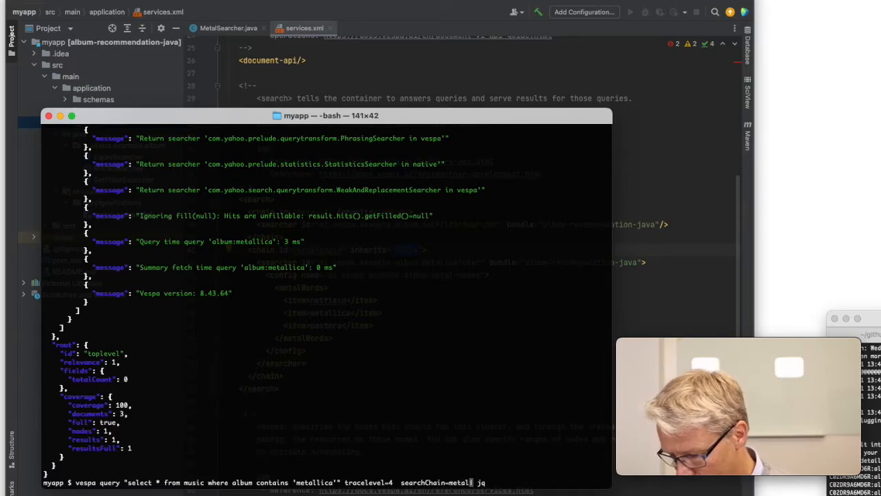
pyautogui.write('chain')
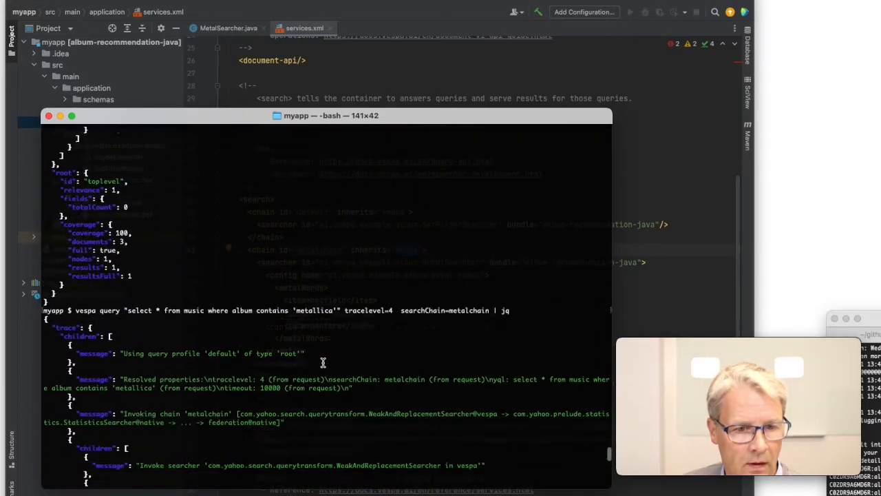
pyautogui.scroll(-3)
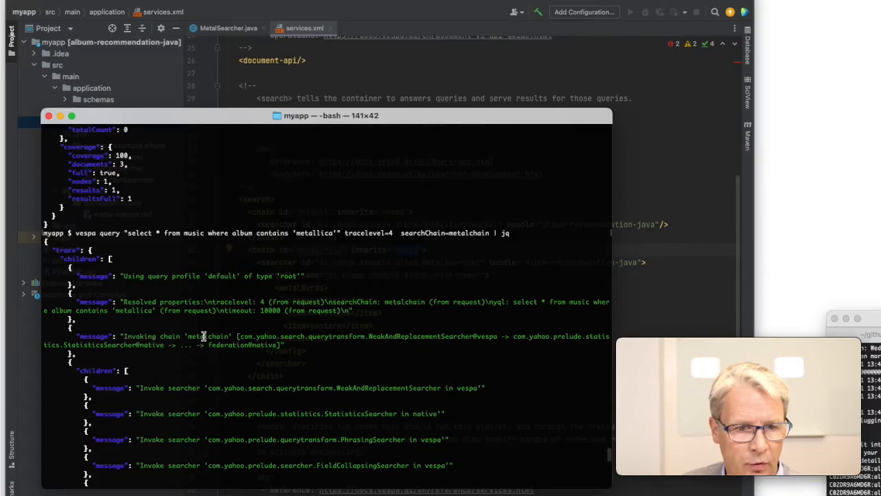
pyautogui.scroll(-3)
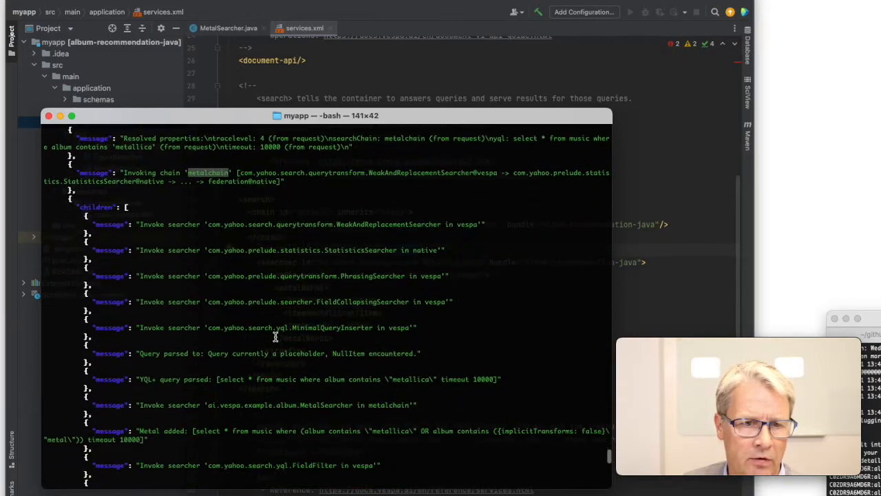
pyautogui.scroll(-3)
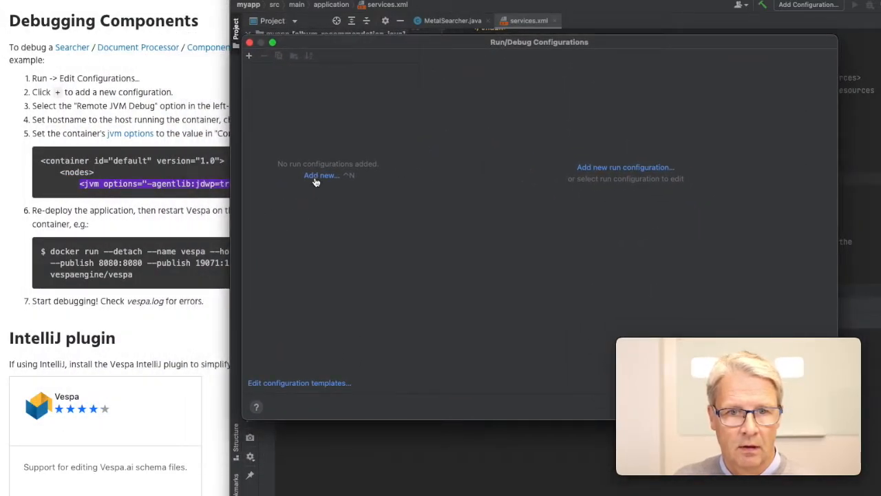
# Step: Add a Remote JVM Debug configuration for localhost:5005 and save it
pyautogui.click(320, 175)
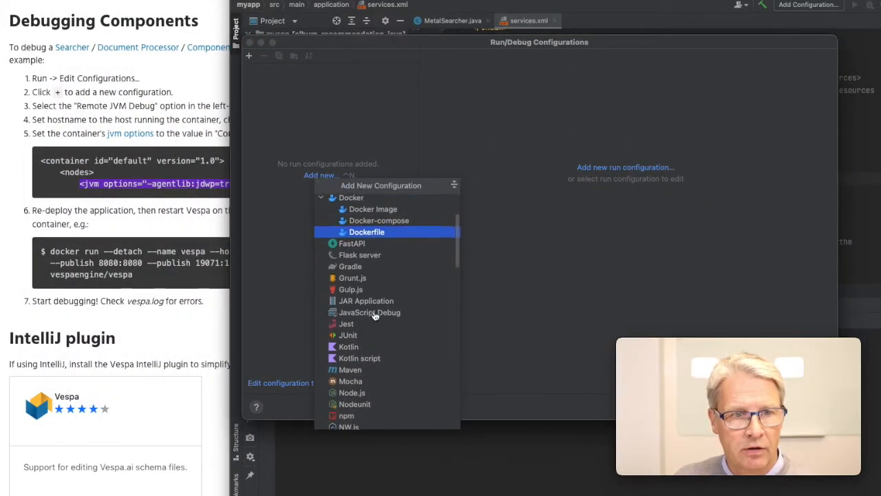
pyautogui.scroll(-3)
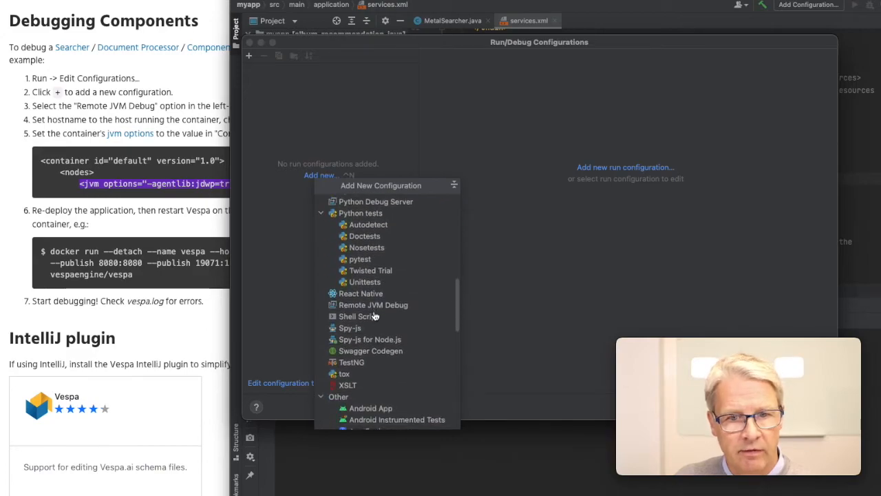
pyautogui.click(371, 305)
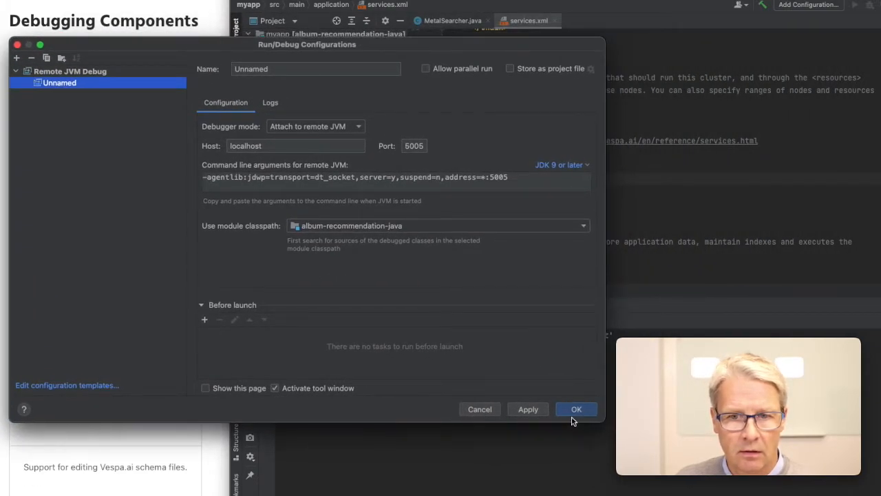
pyautogui.click(576, 409)
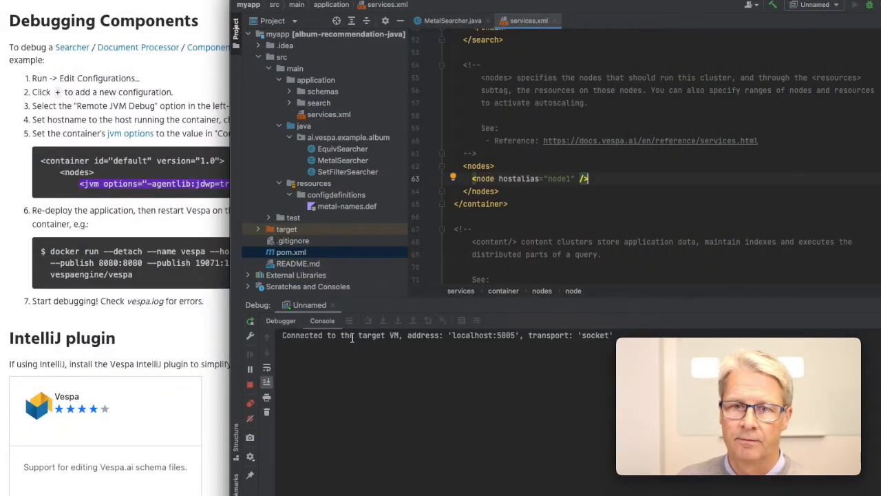
pyautogui.moveTo(328, 251)
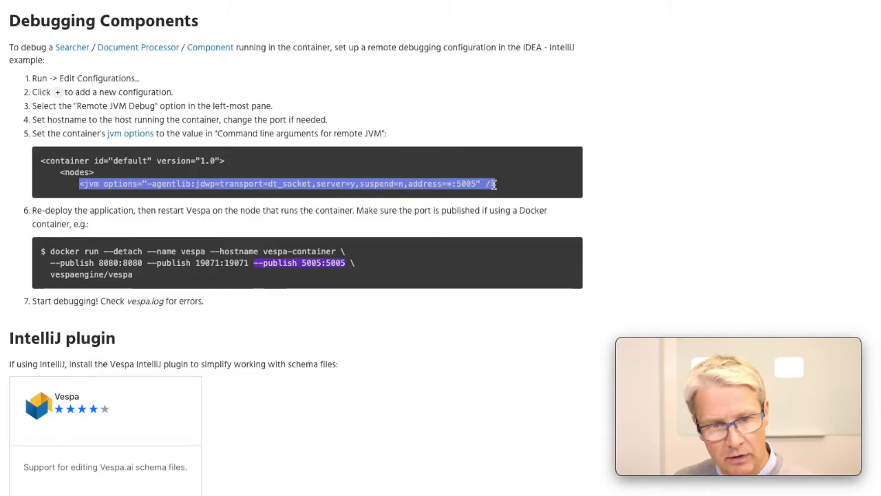
pyautogui.moveTo(494, 186)
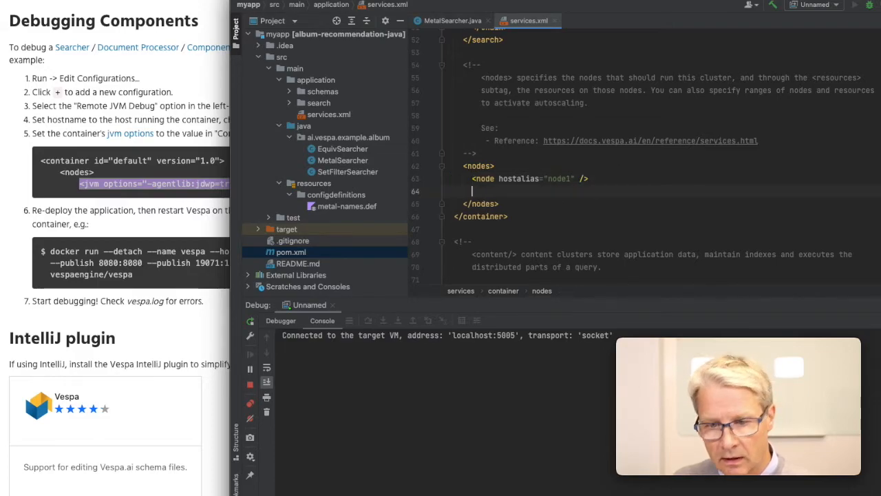
# Step: Insert the jdwp jvm options line with address=*:5005 under the nodes section of services.xml
pyautogui.write('<jvm options="-agentlib:jdwp=transport=dt_socket,server=y,suspend=n,address=*:5005" />')
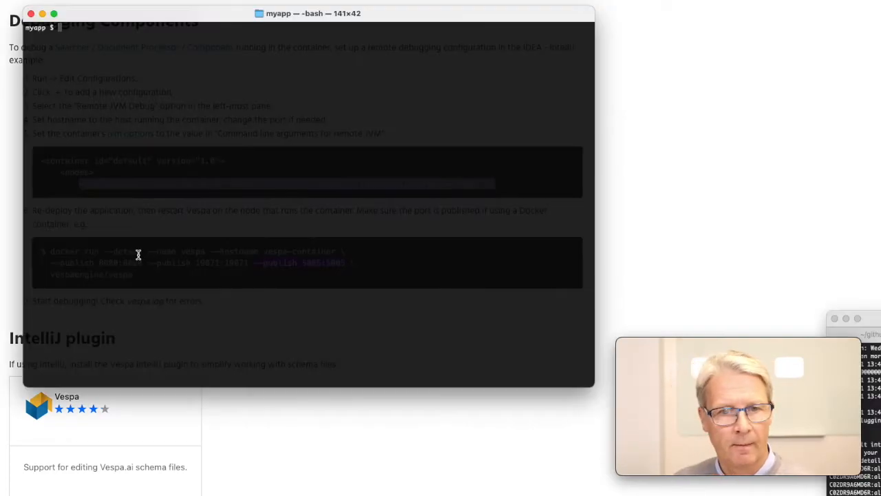
# Step: Remove the vespa container with docker rm -f and launch a new one publishing port 5005
pyautogui.write('docker rm')
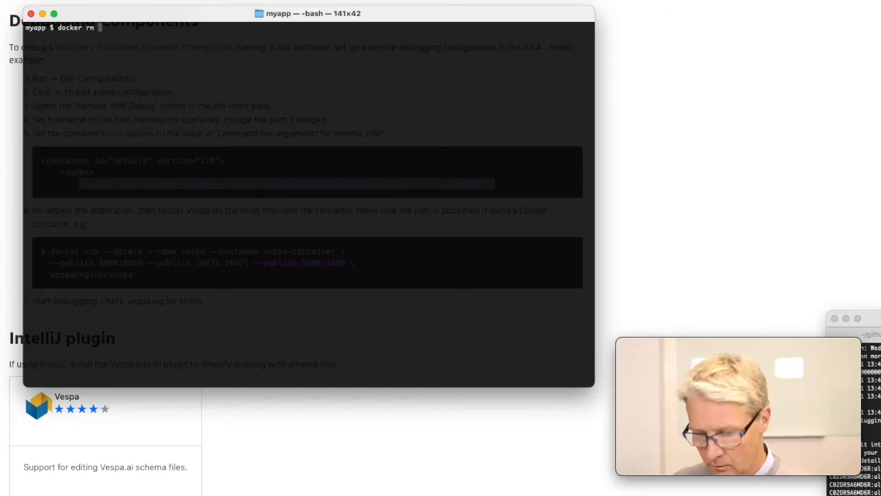
pyautogui.write('-f vespa')
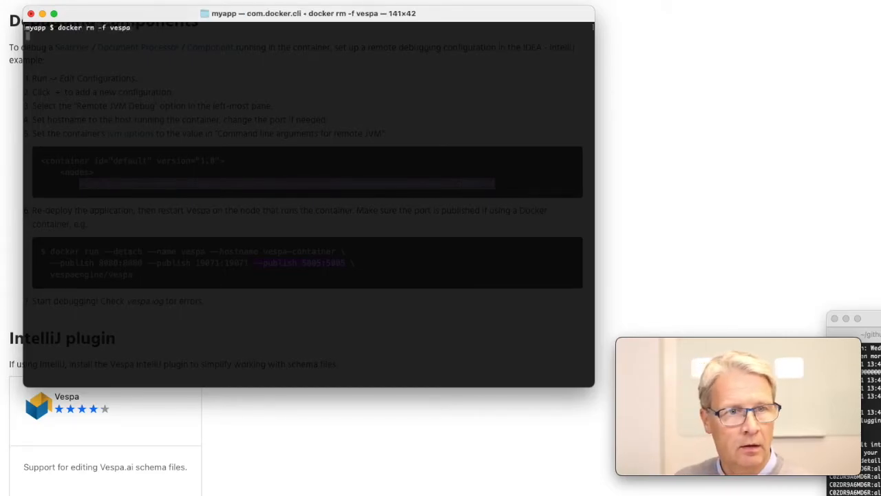
pyautogui.press('Return')
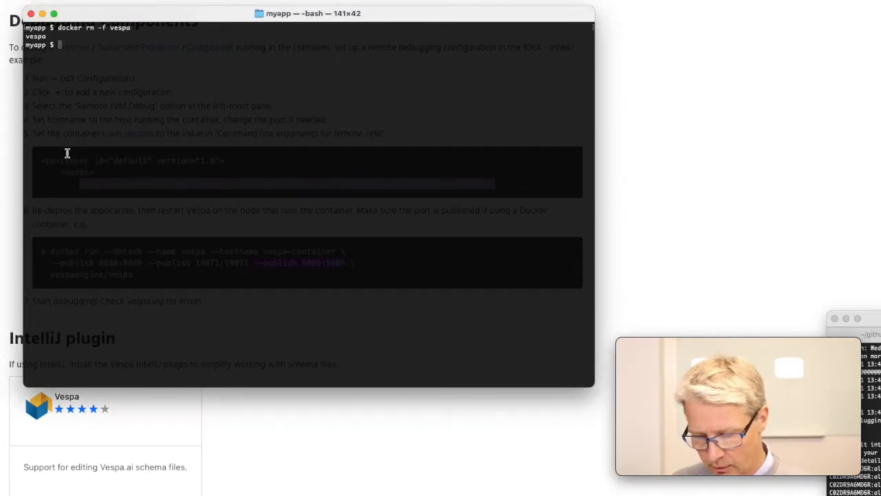
pyautogui.press('Return')
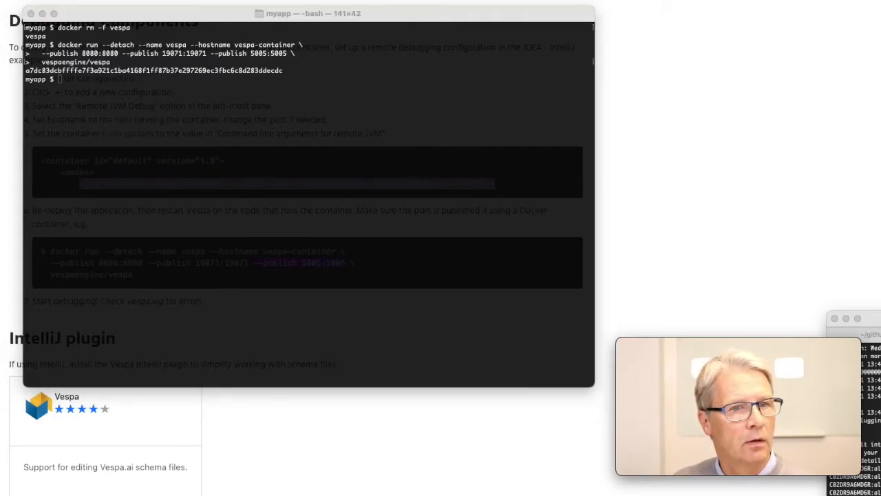
pyautogui.press('ctrl+r')
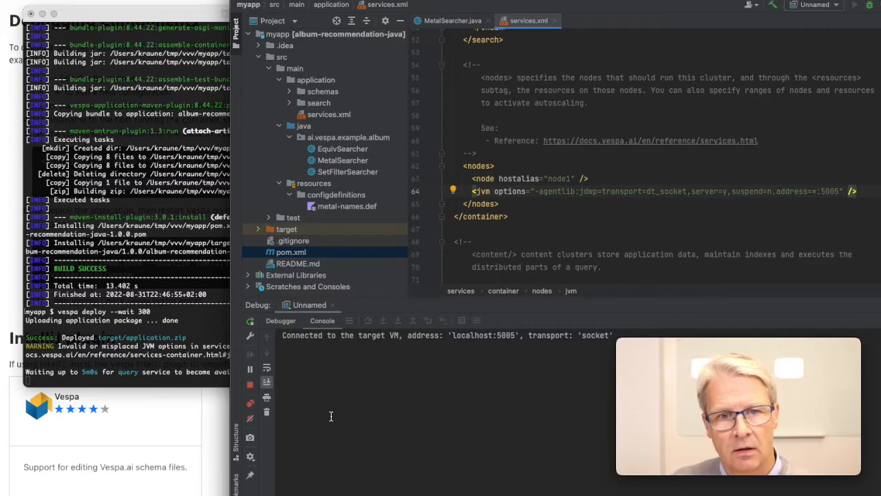
# Step: Set a breakpoint on the metal query check in MetalSearcher's search method
pyautogui.click(451, 21)
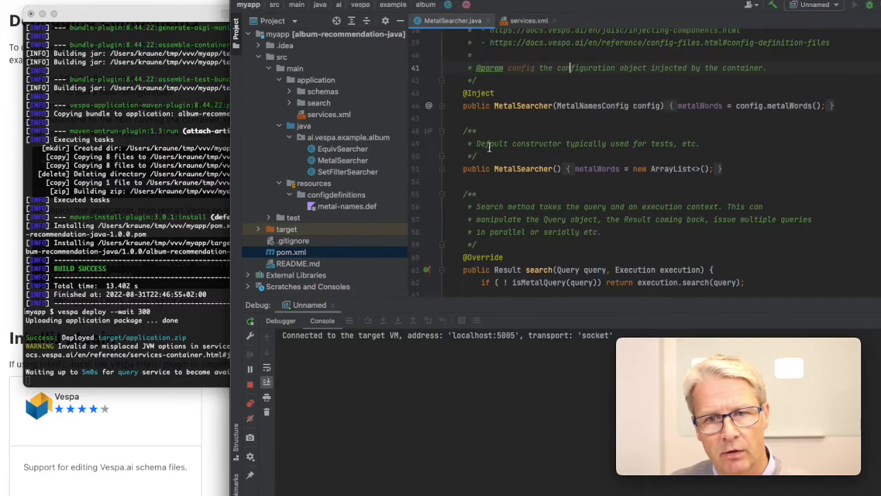
pyautogui.scroll(-3)
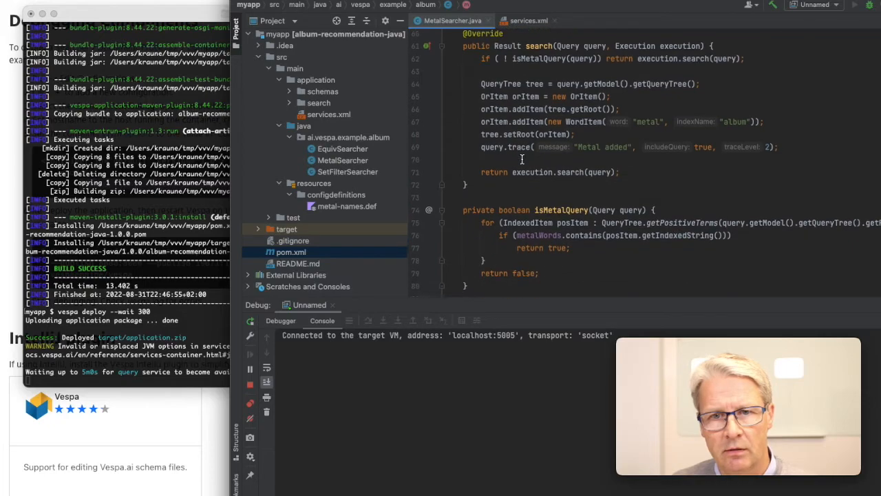
pyautogui.click(427, 58)
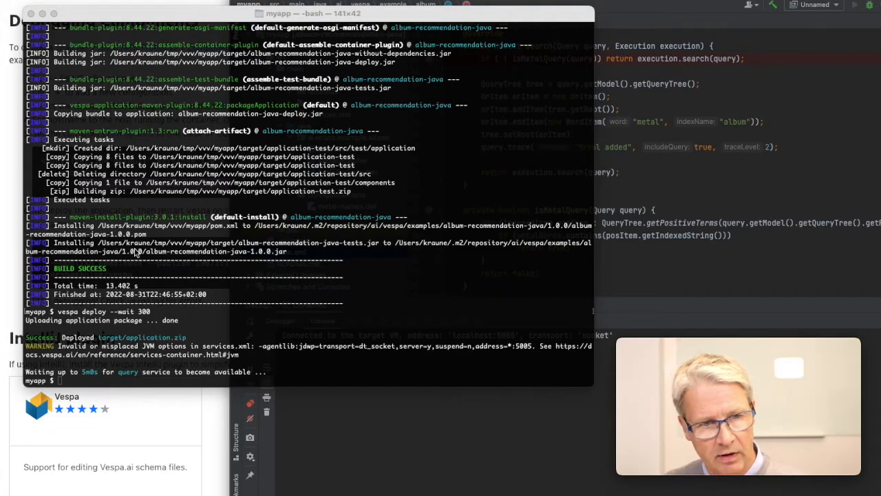
# Step: Run the metallica metalchain query with a longer timeout, hit the breakpoint and step over one line
pyautogui.write('vespa query "select * from music where album contains \'metallica\'" searchChain=metalchain')
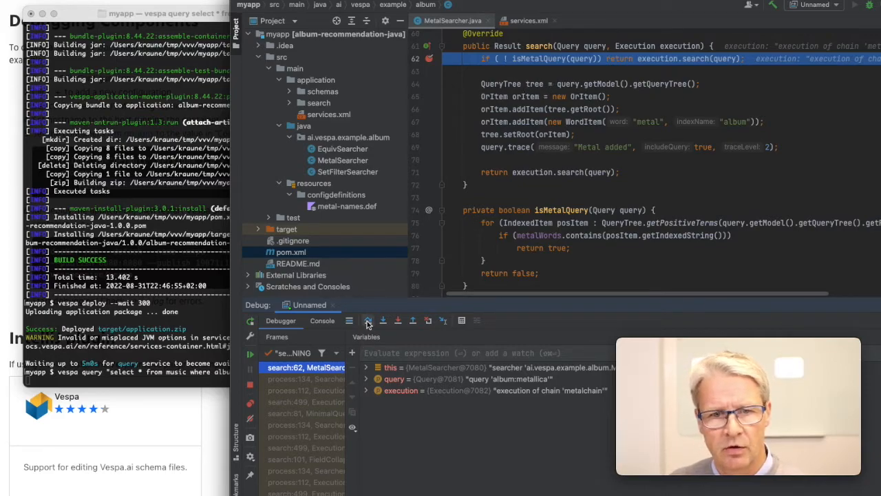
pyautogui.click(368, 319)
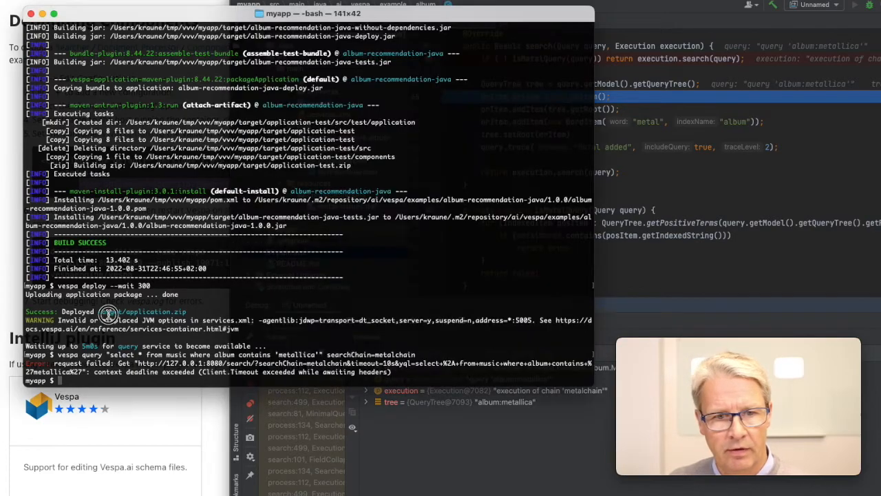
pyautogui.moveTo(108, 314)
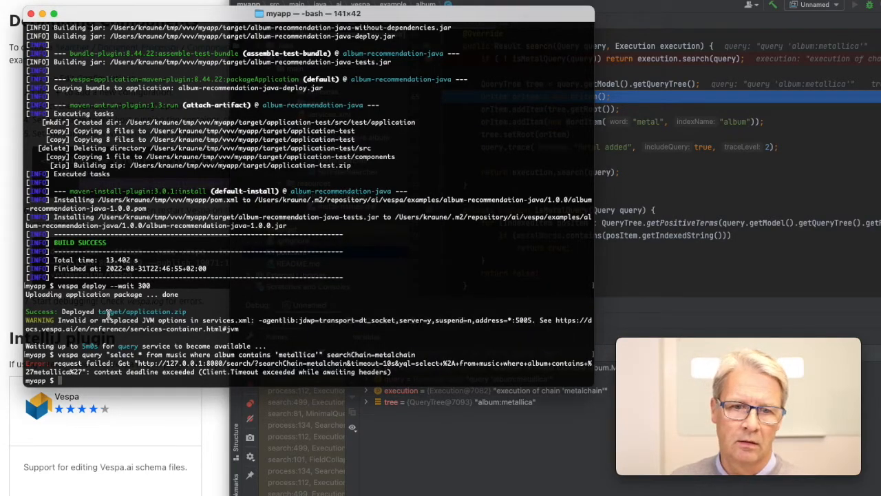
pyautogui.write('vespa query "select * from music where album contains \'metallica\'" searchChain=metalchain')
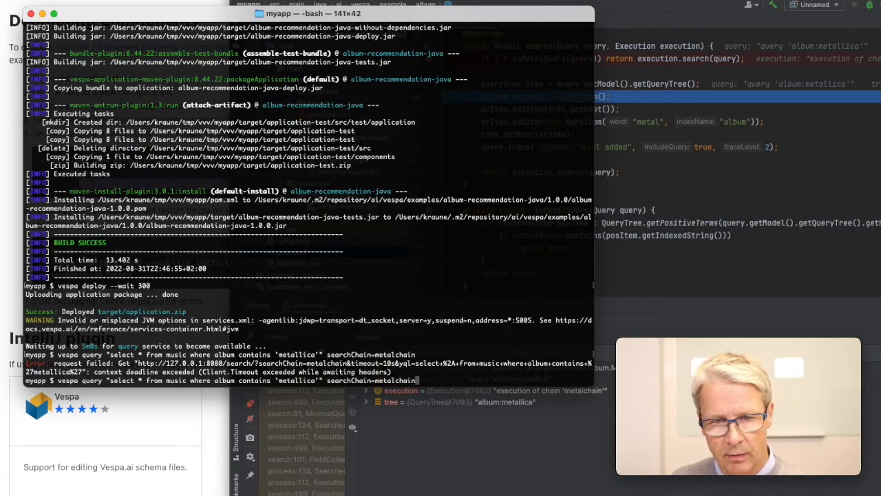
pyautogui.write('timeout')
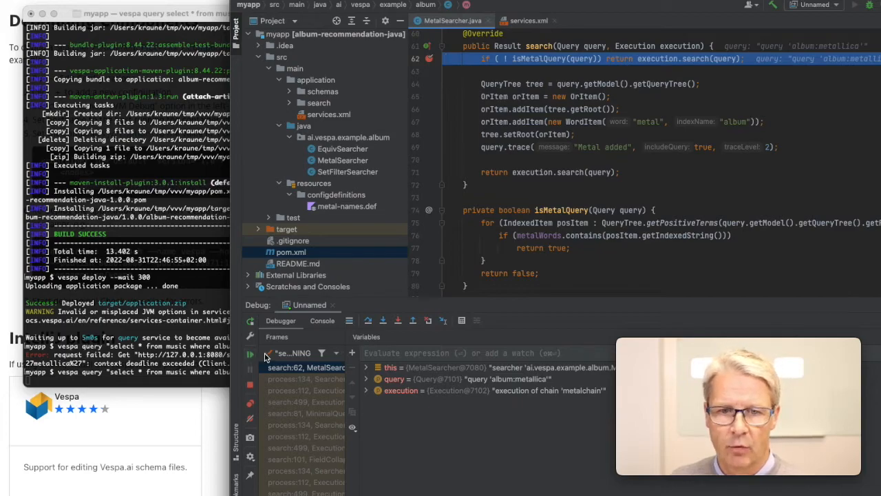
pyautogui.click(370, 320)
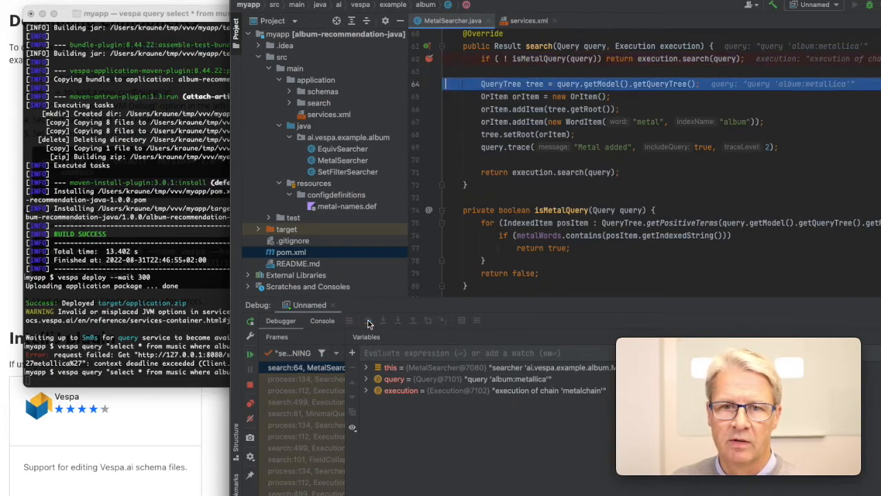